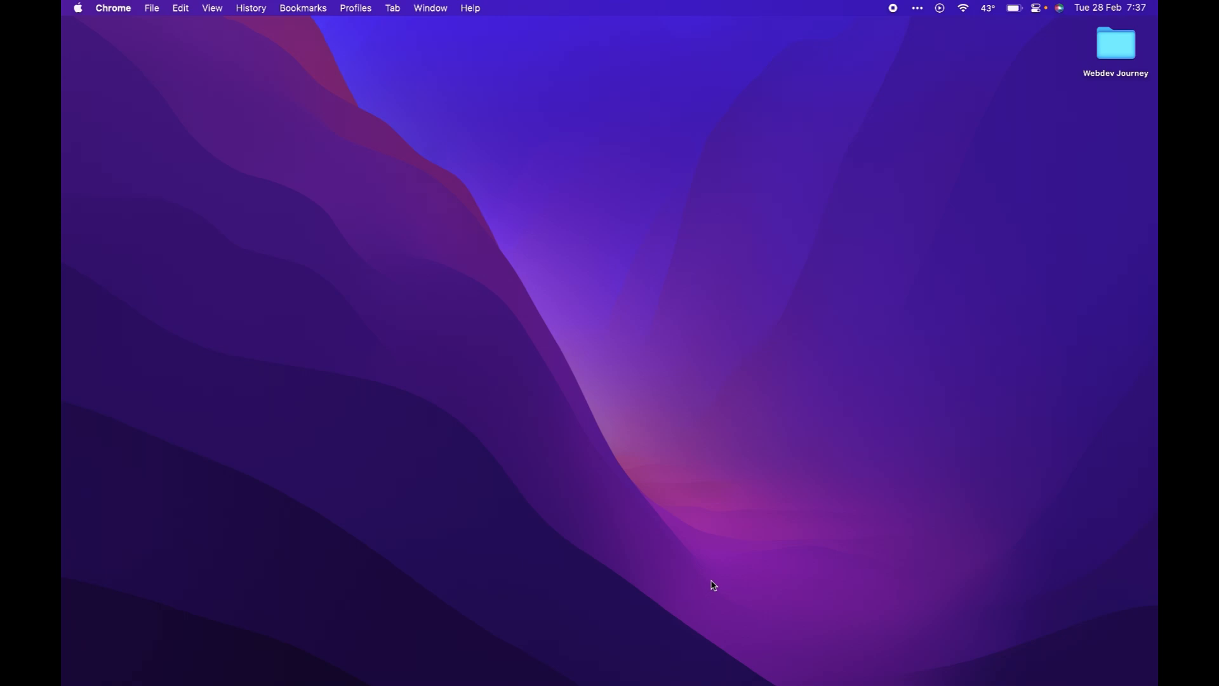
# Search the App Store for 'netflix' and browse its Mac and iPhone & iPad results.
pyautogui.click(788, 647)
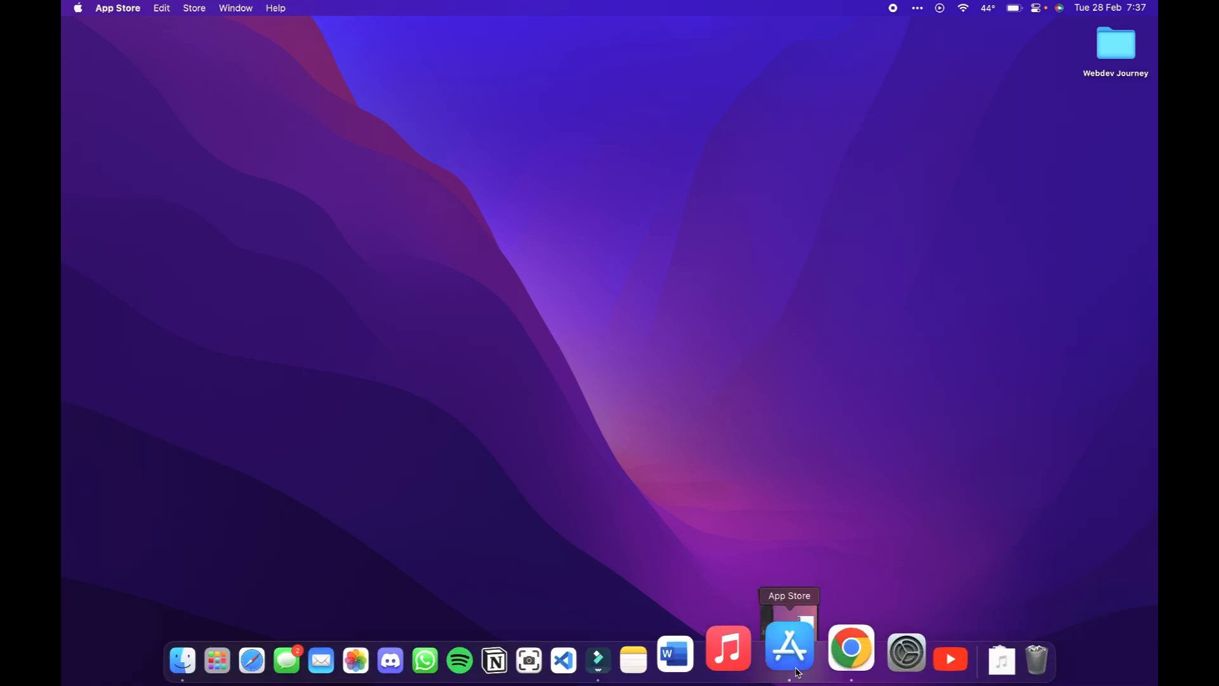
pyautogui.click(787, 647)
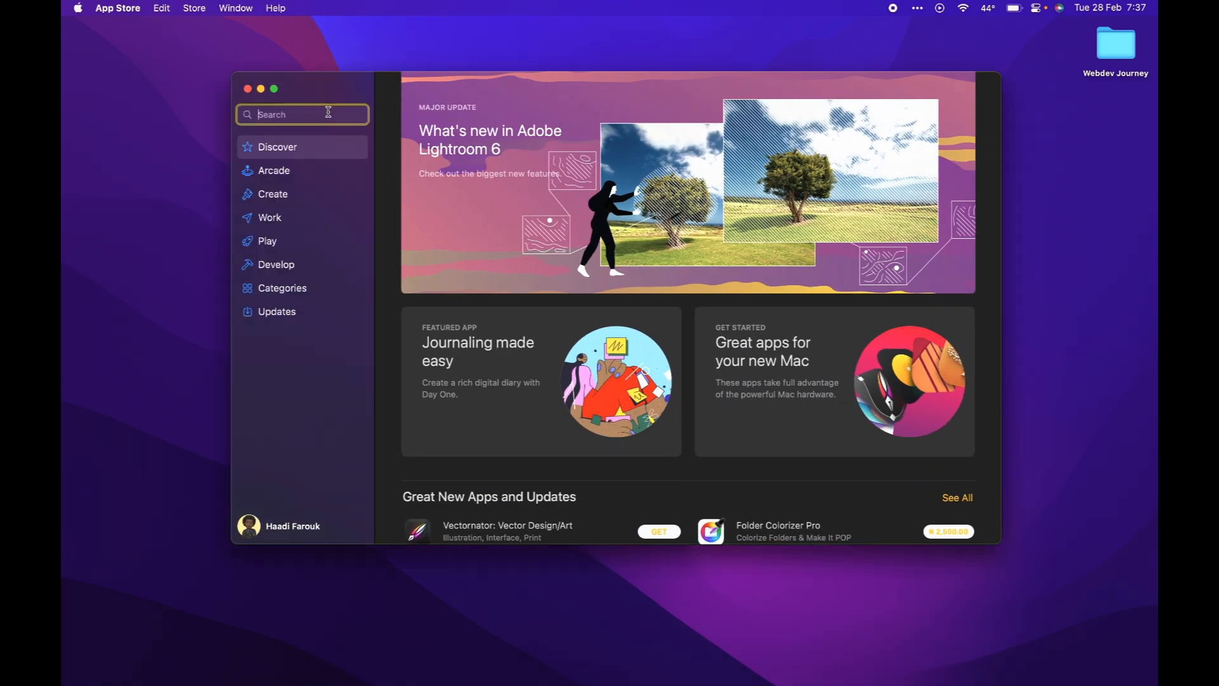
pyautogui.write('net')
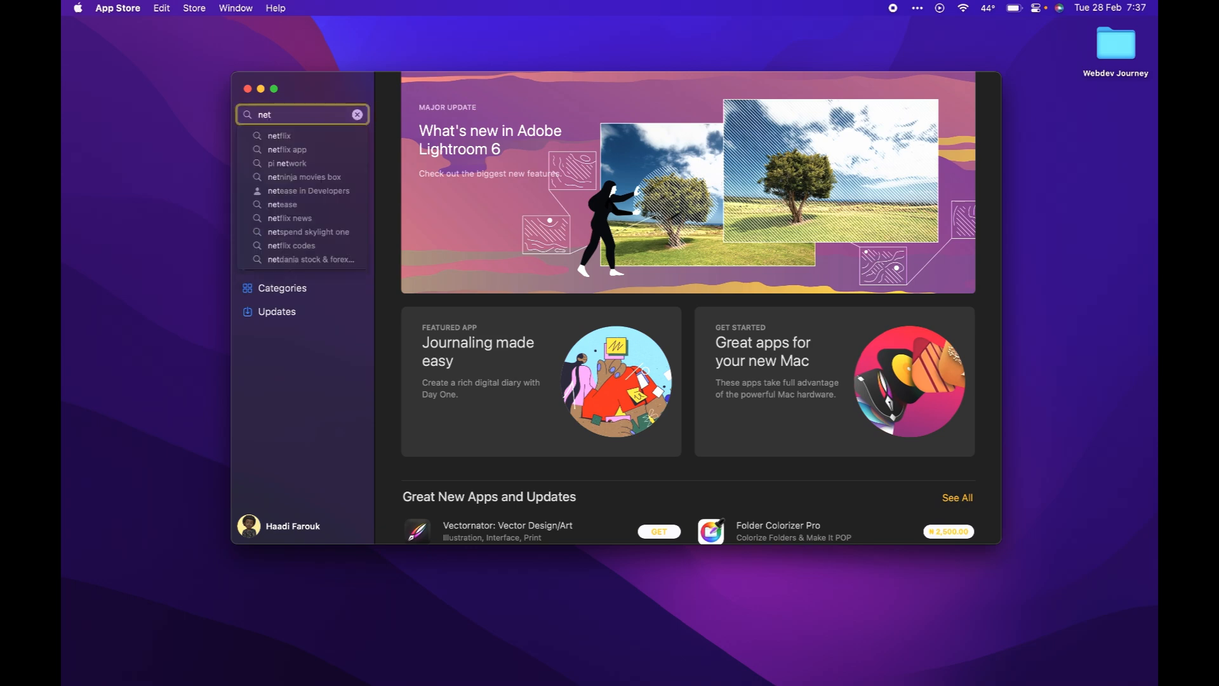
pyautogui.click(279, 135)
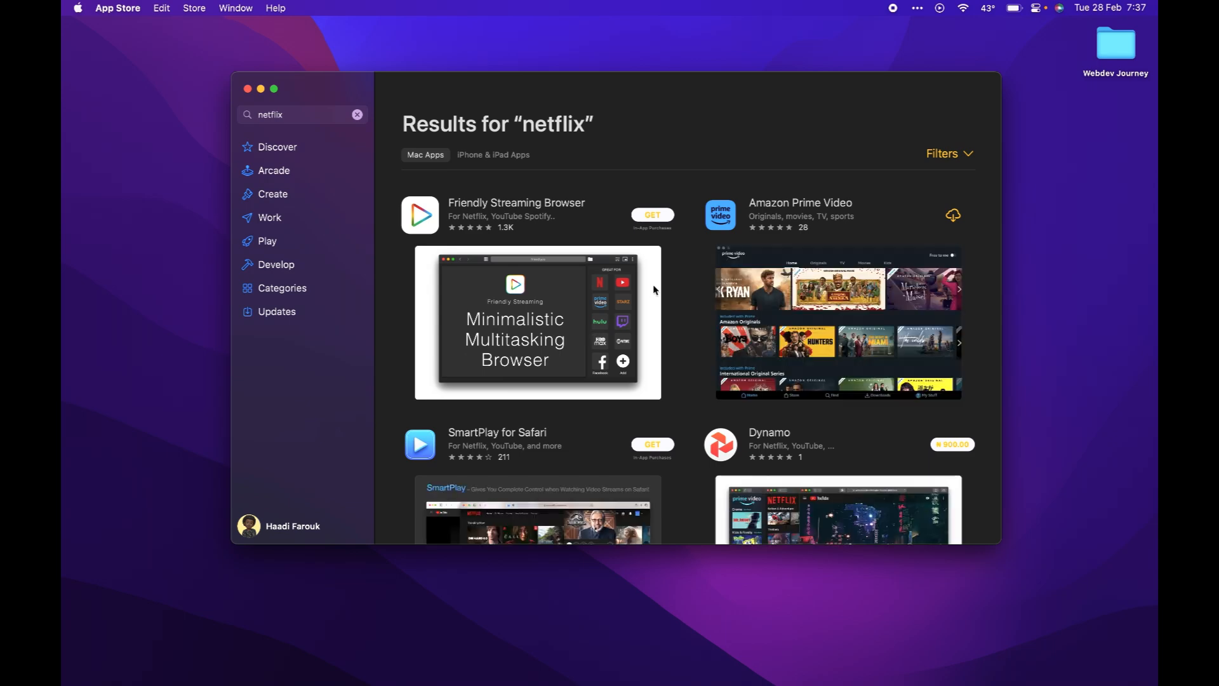
pyautogui.click(493, 154)
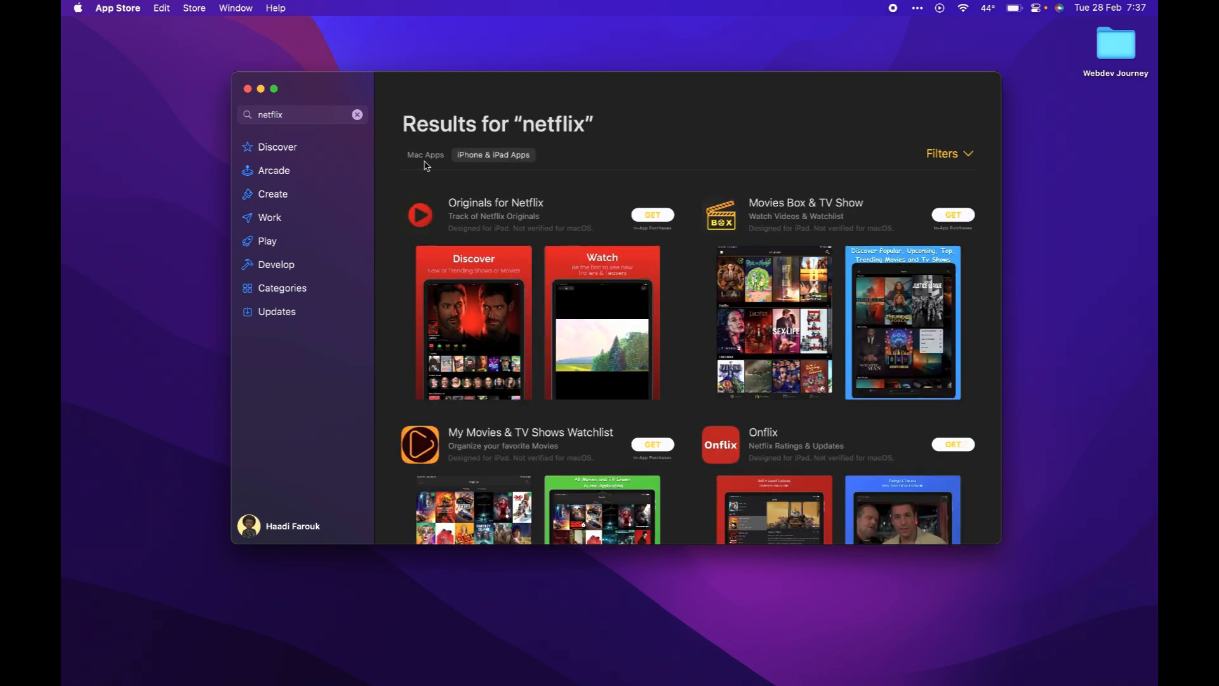
pyautogui.click(426, 154)
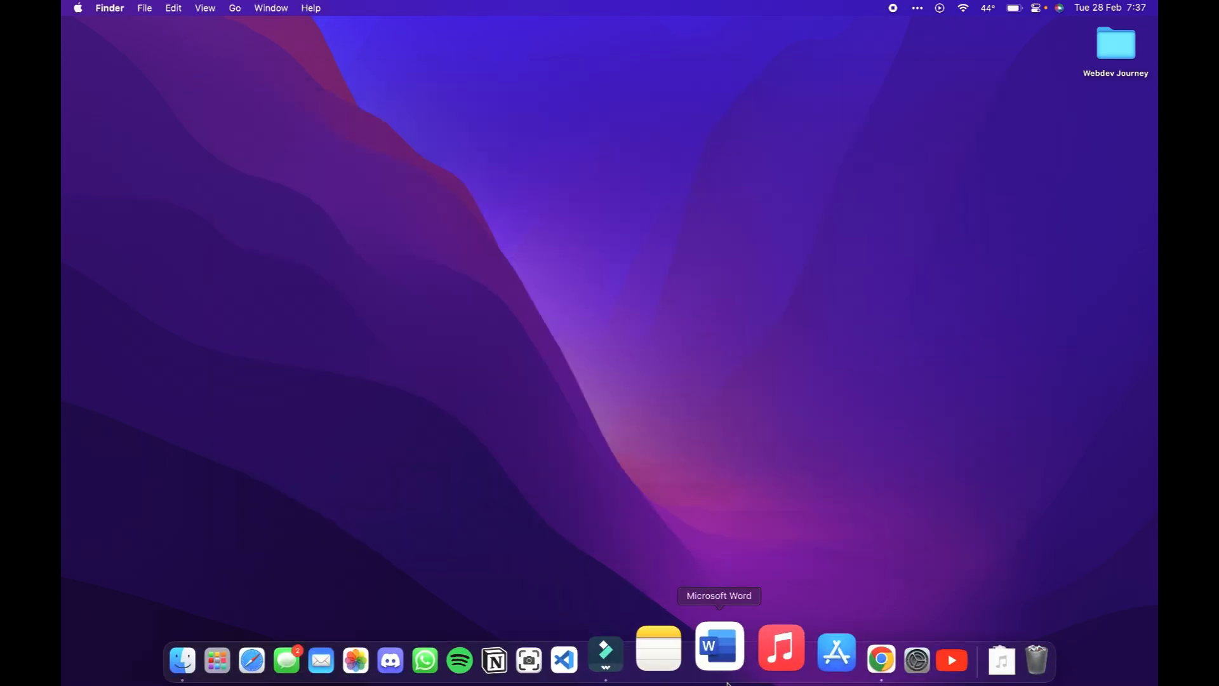
pyautogui.moveTo(827, 647)
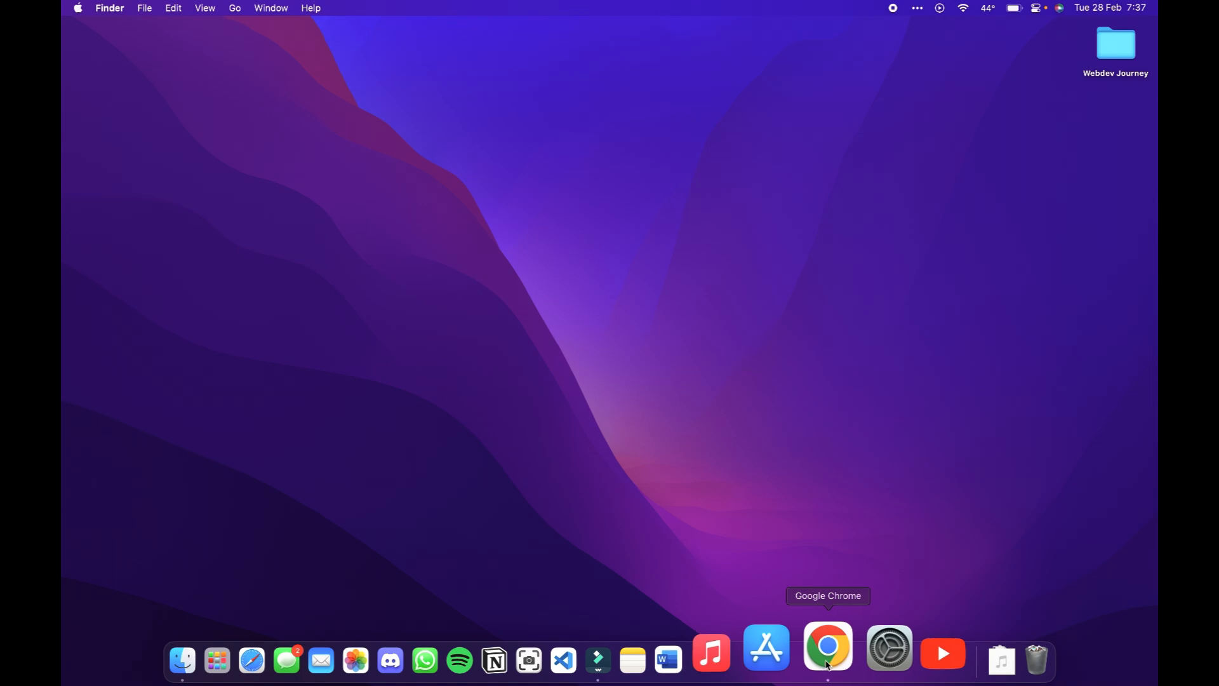
# Launch Chrome and scroll the loaded Netflix Nigeria page at netflix.com/ng.
pyautogui.click(828, 647)
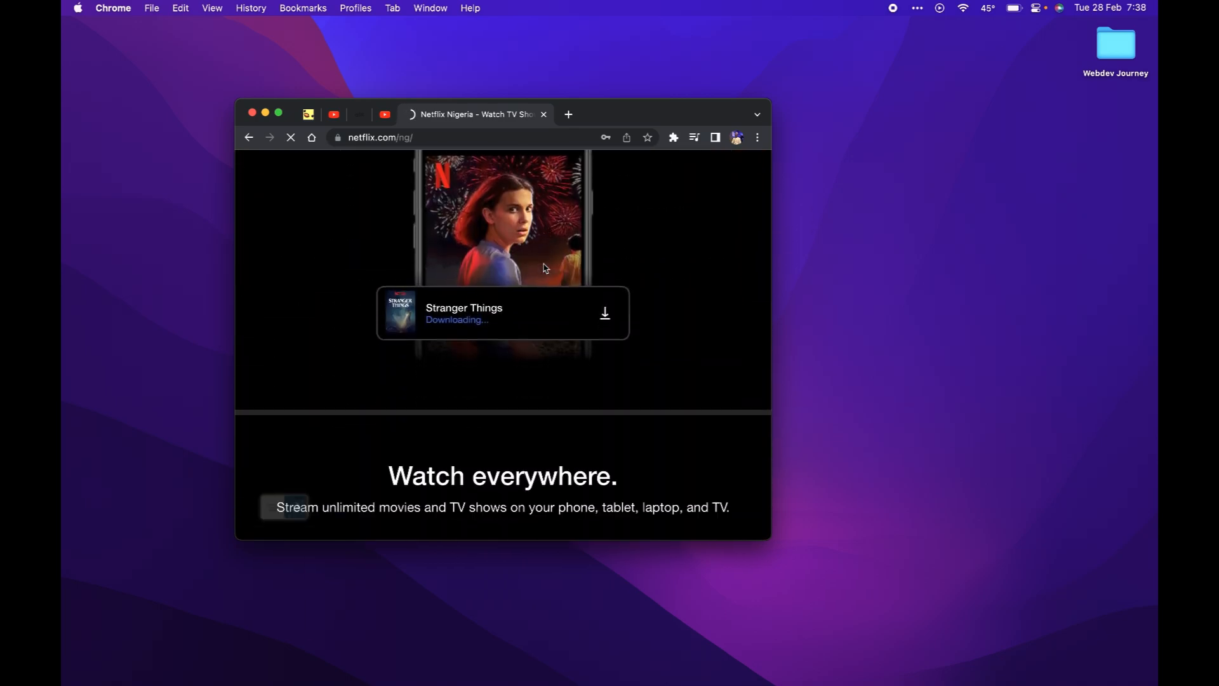
pyautogui.scroll(-3)
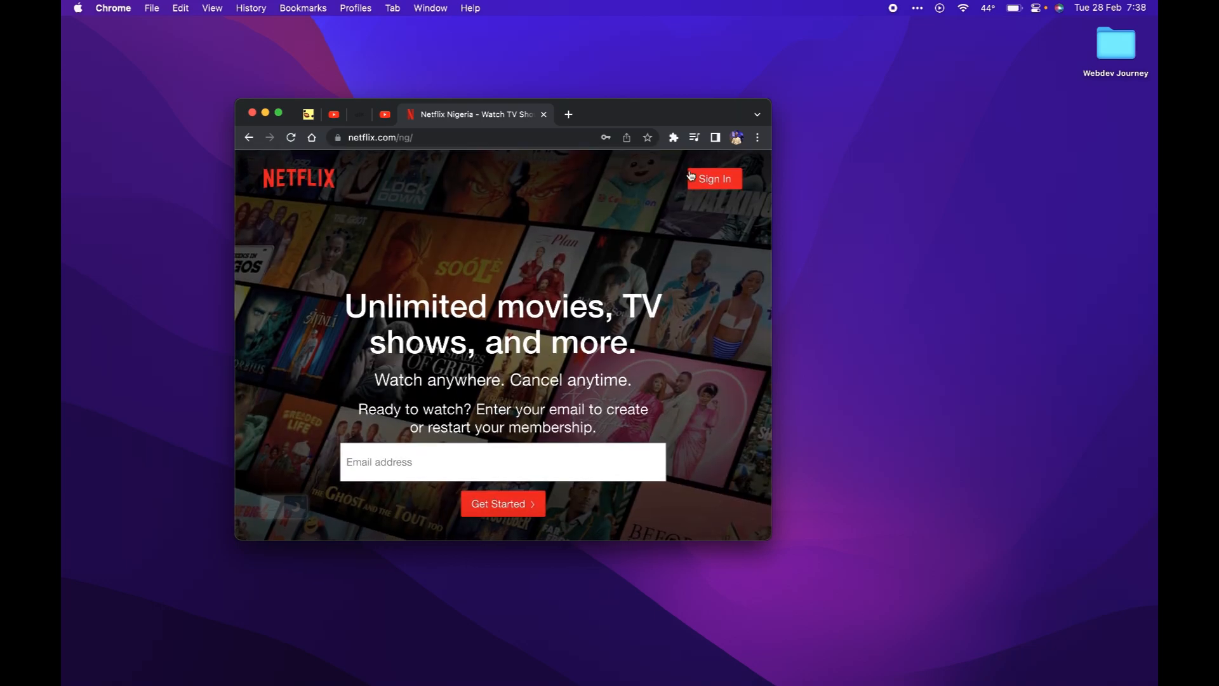
# Create a Chrome shortcut named 'Netflix' set to open as a window.
pyautogui.click(757, 138)
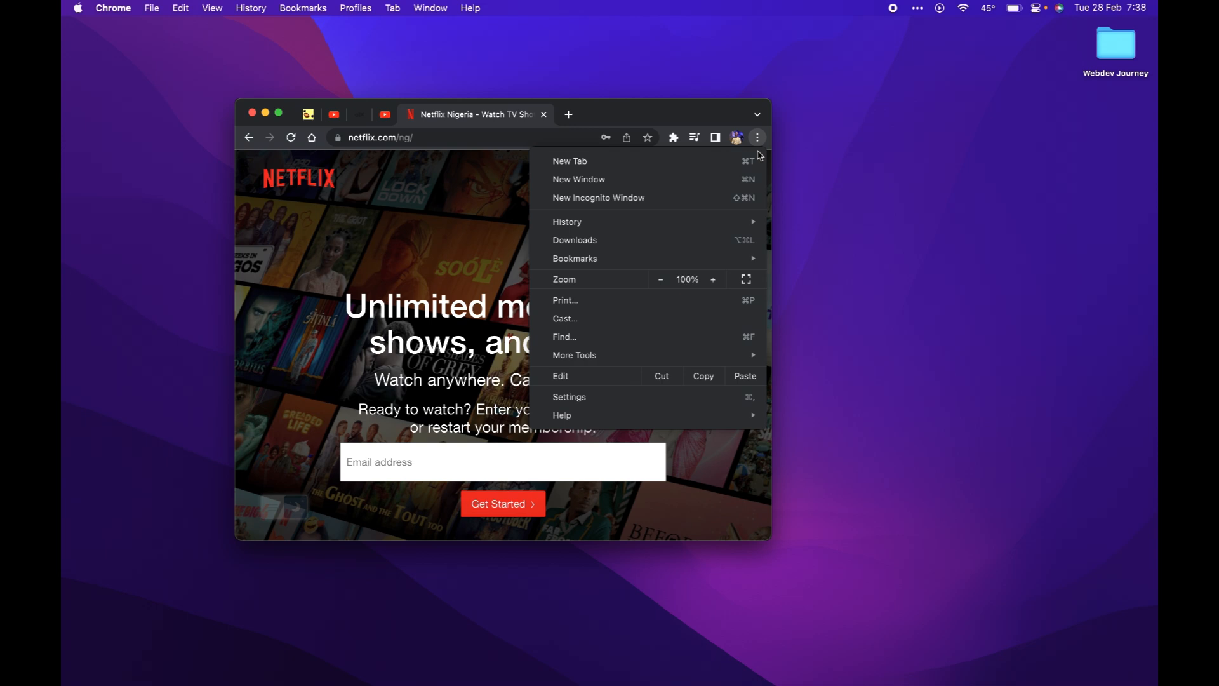
pyautogui.moveTo(574, 354)
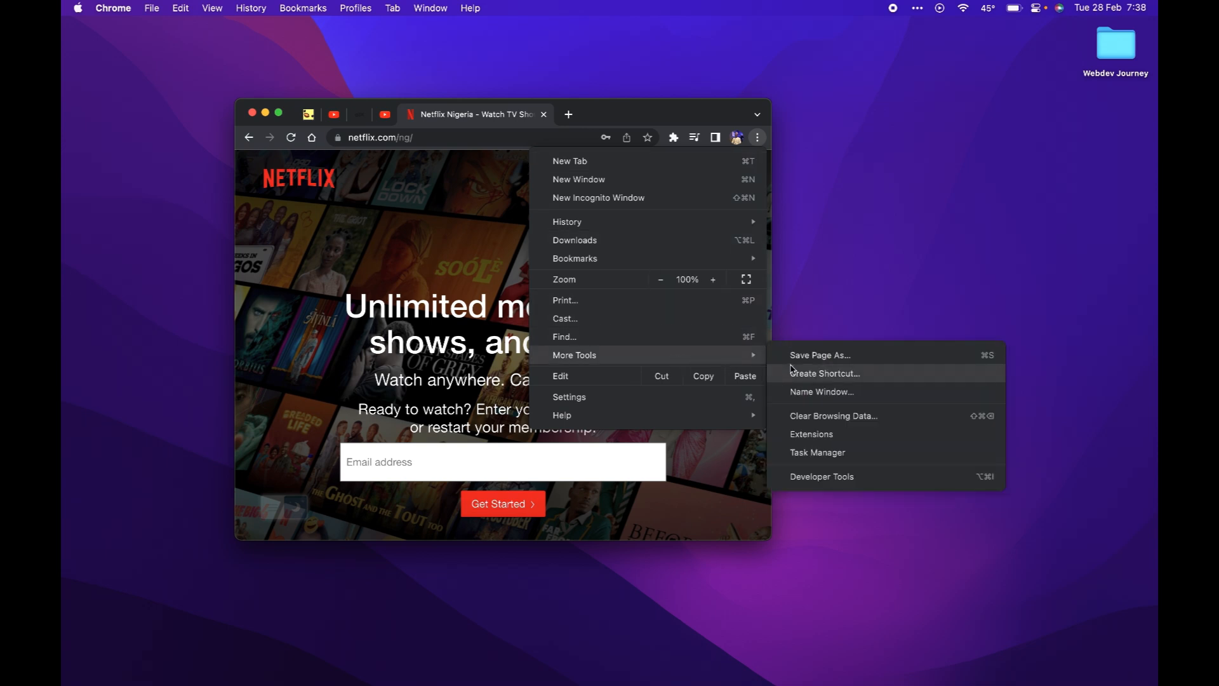
pyautogui.click(825, 374)
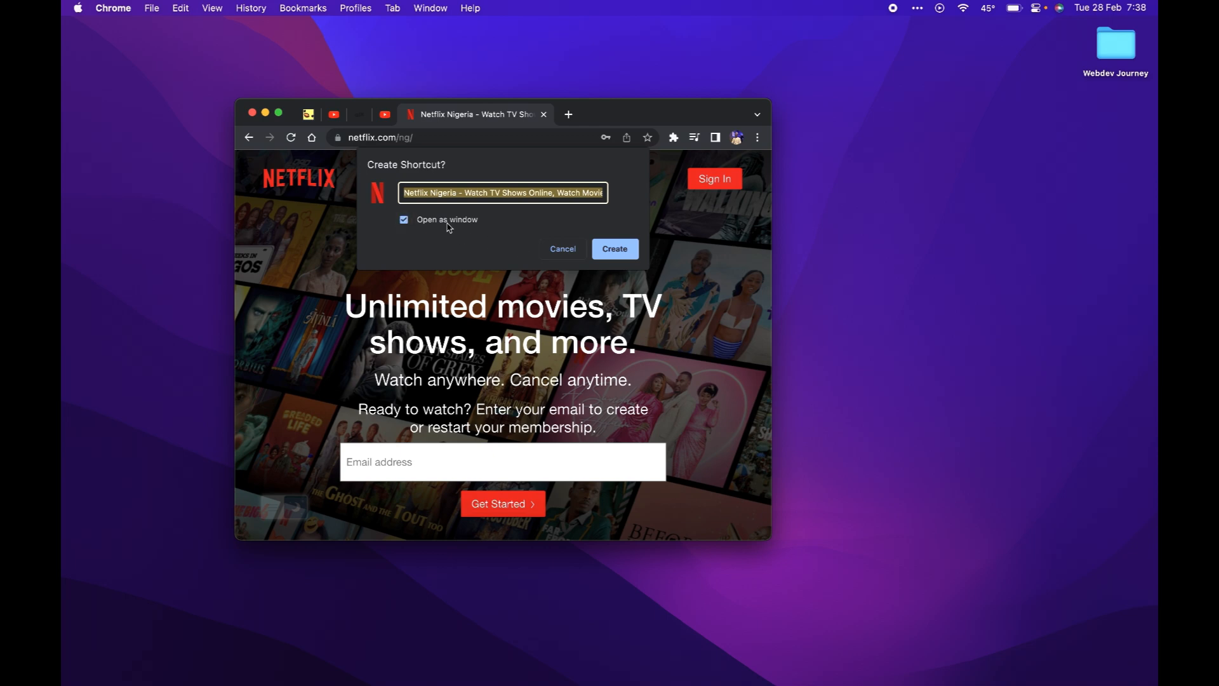
pyautogui.moveTo(513, 188)
pyautogui.write('Netflix')
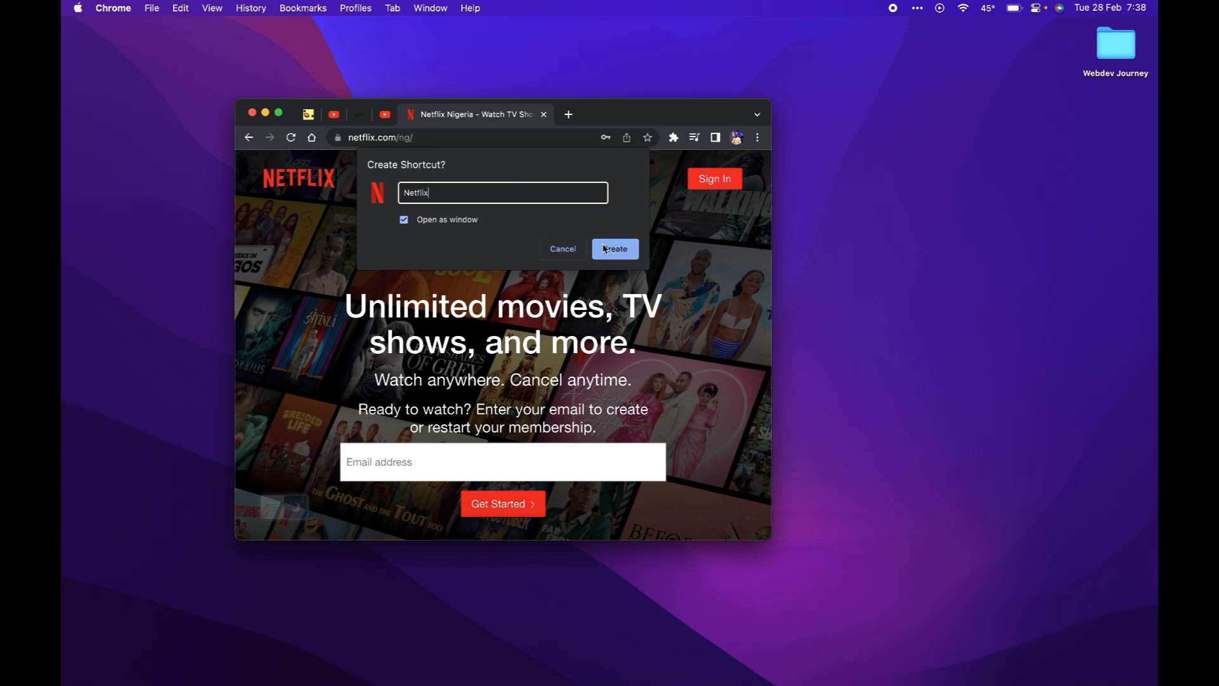
pyautogui.click(614, 249)
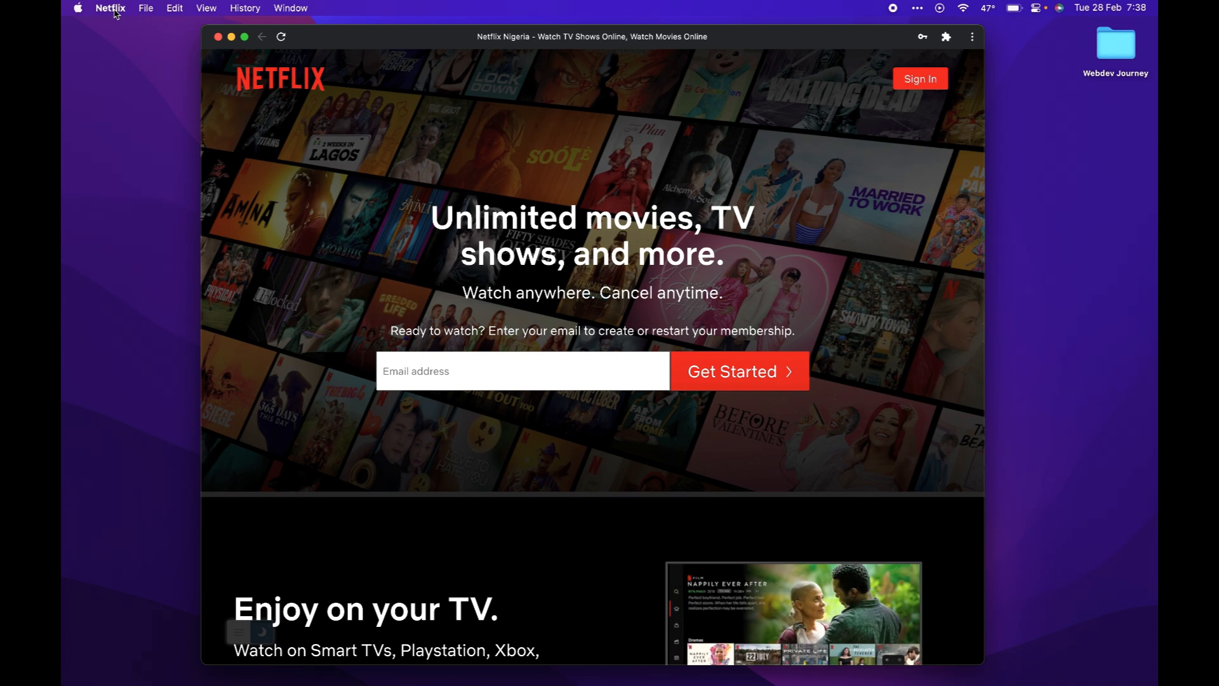
pyautogui.click(110, 8)
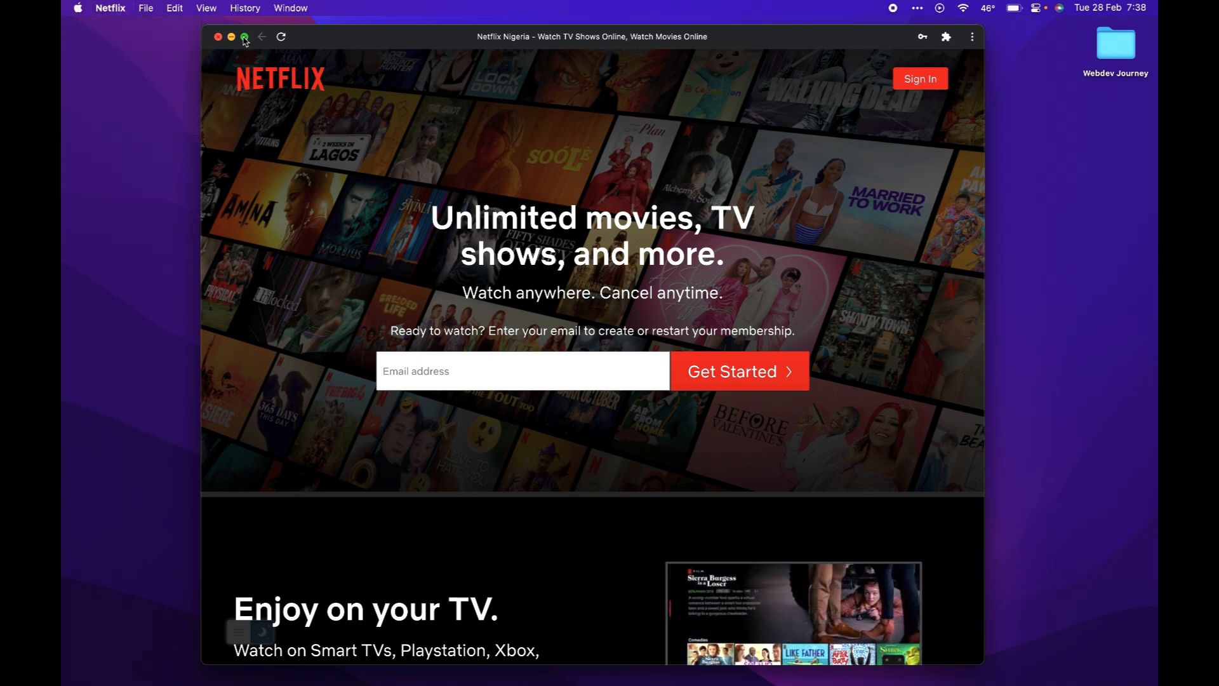
pyautogui.click(244, 37)
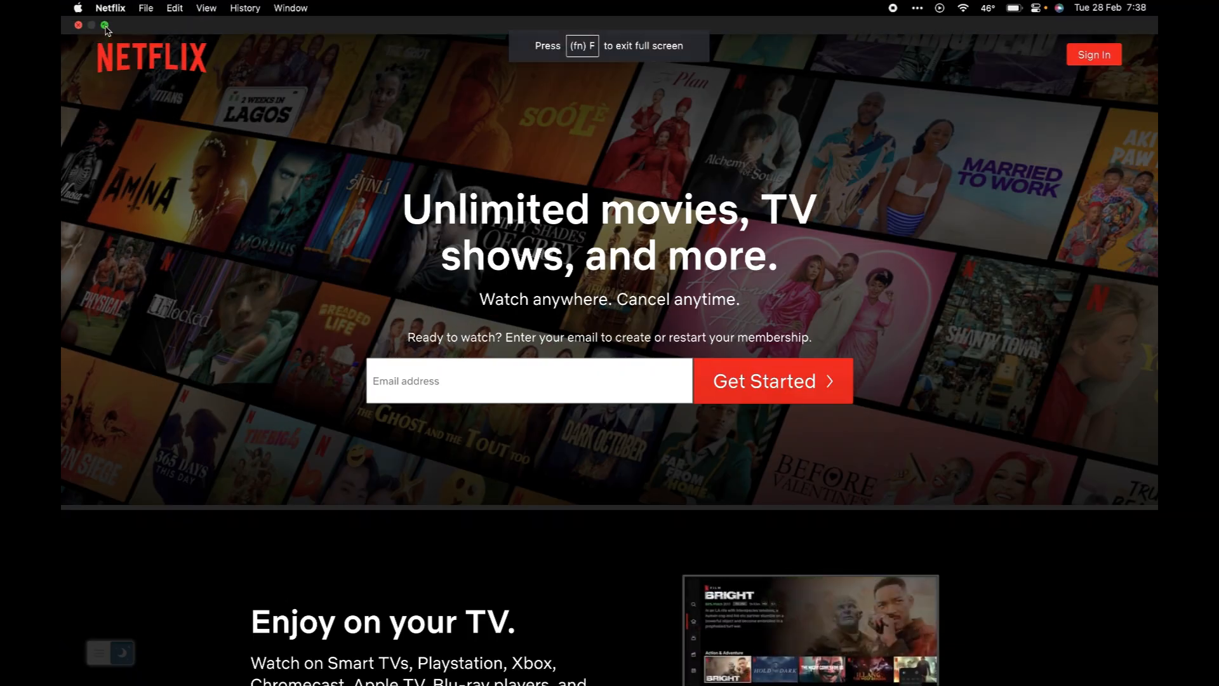
pyautogui.click(91, 25)
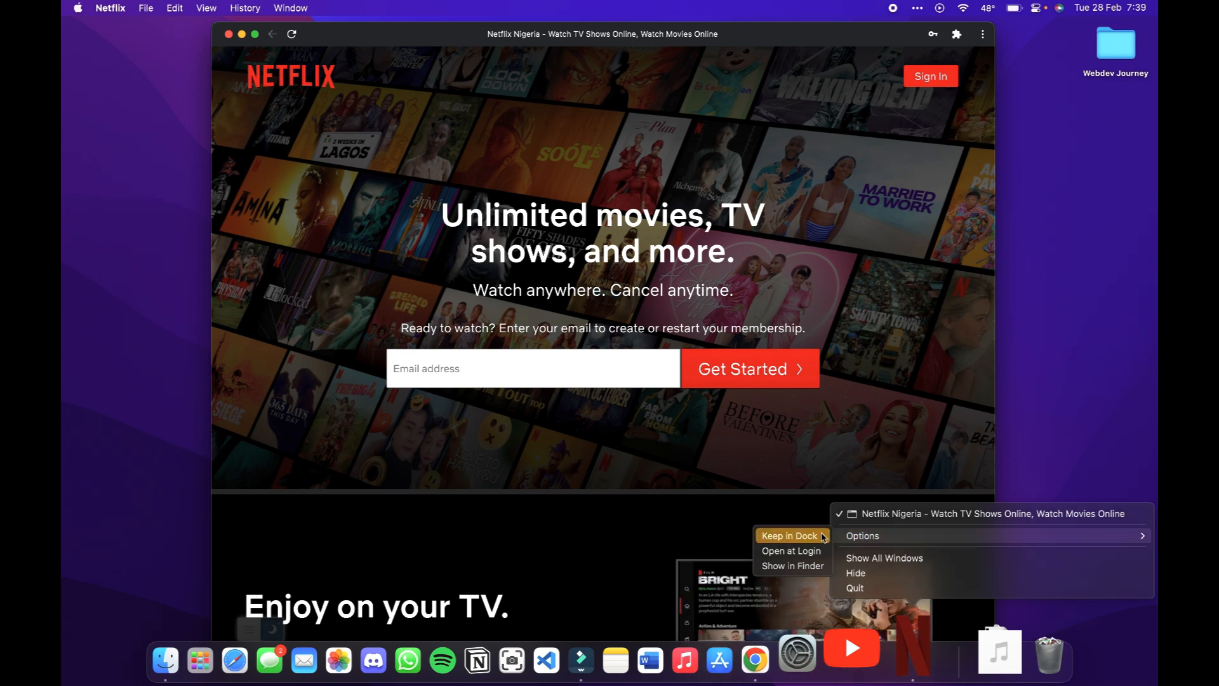
# Choose Keep in Dock for the Netflix app icon.
pyautogui.click(928, 423)
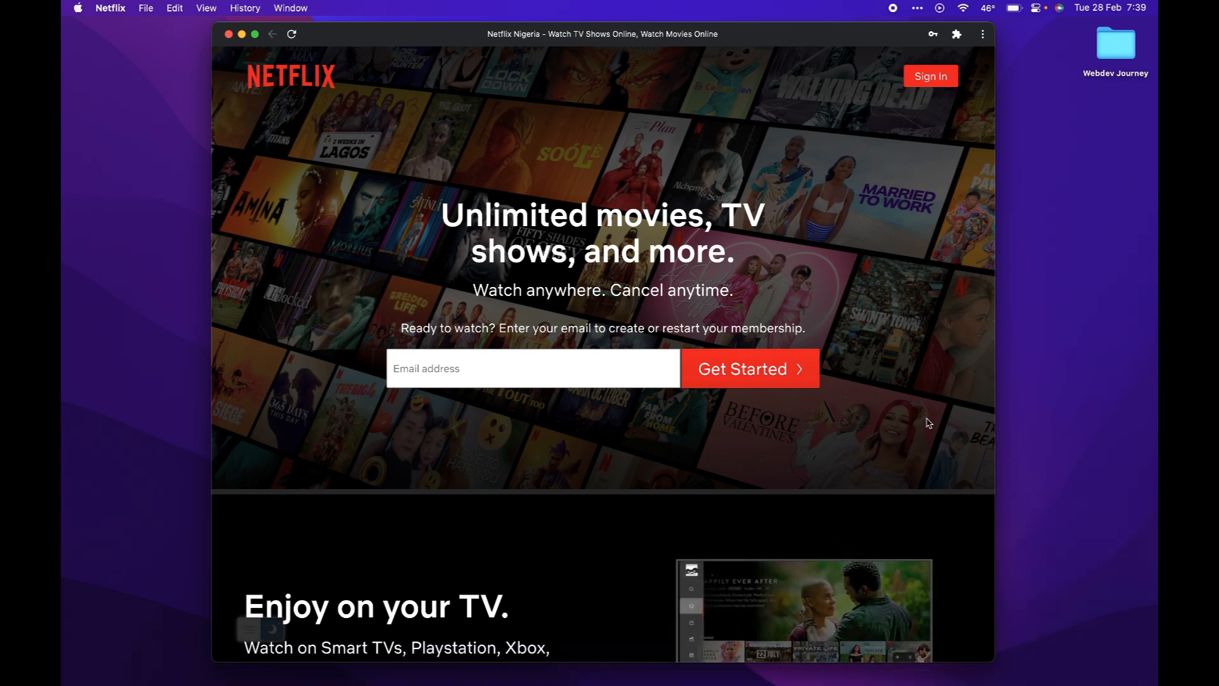